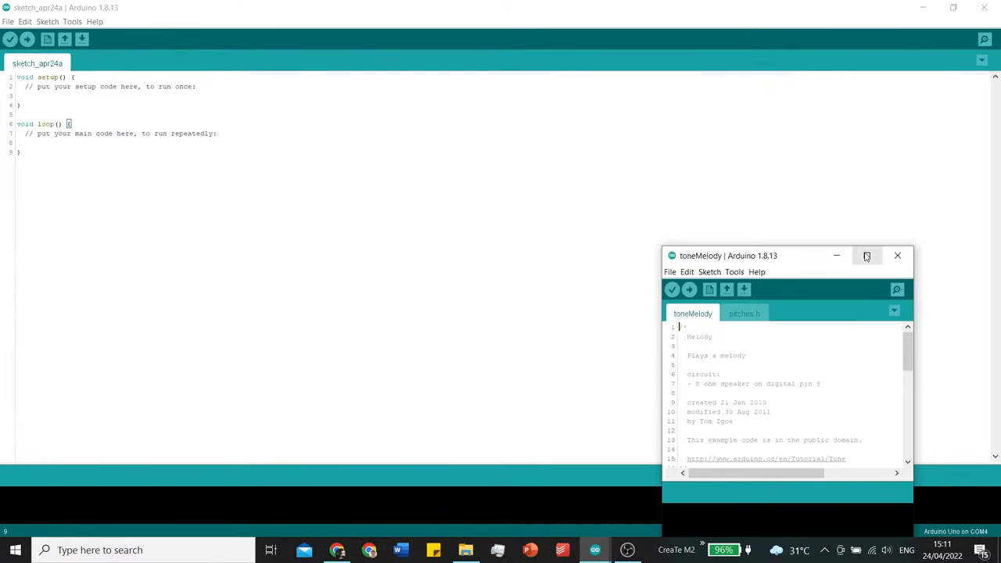
- Maximize the toneMelody example window so its code fills the screen
left_click(867, 257)
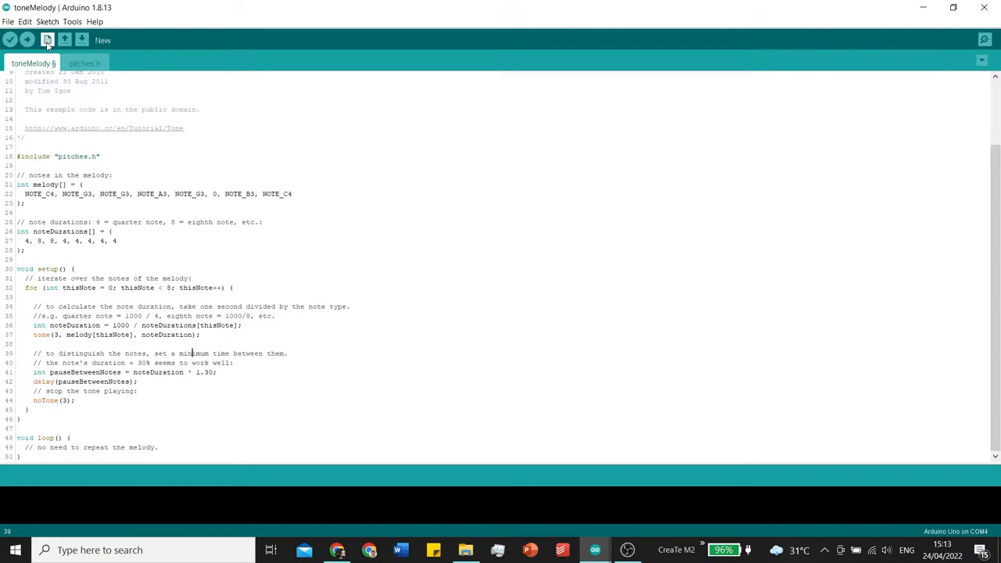
left_click(10, 41)
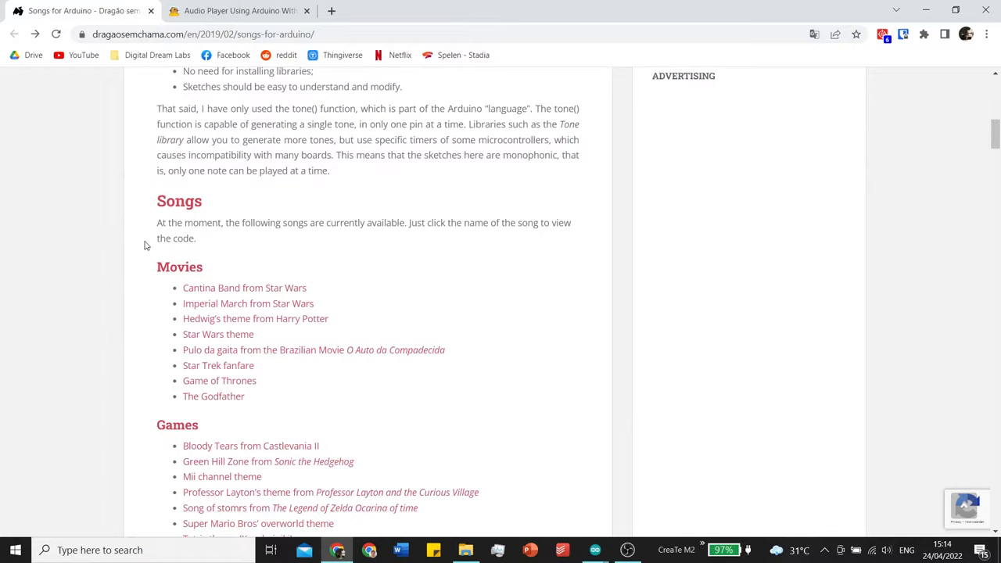
- Paste the Happy Birthday melody code into the sketch and upload it, cancelling the save prompt
scroll("down", 3)
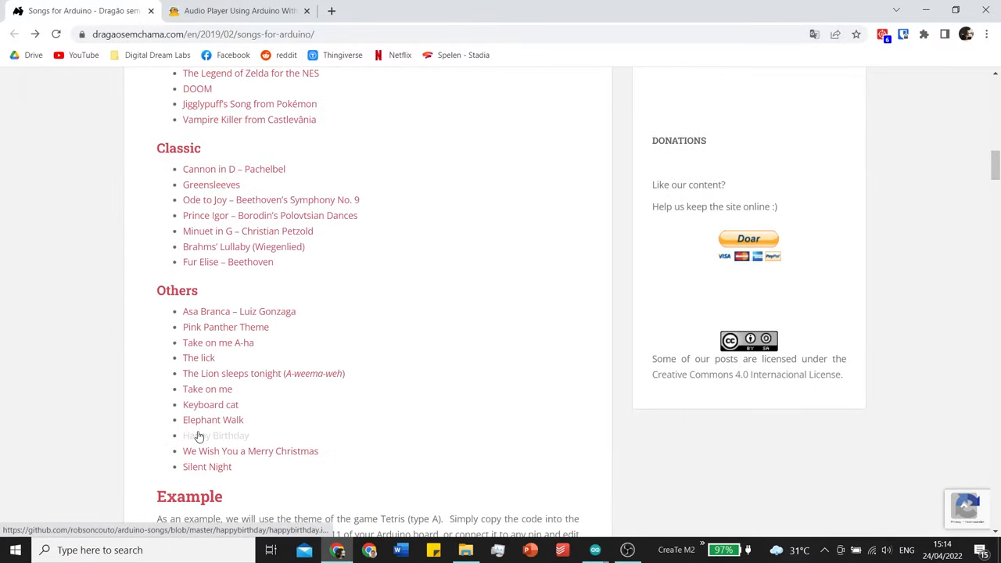
left_click(216, 435)
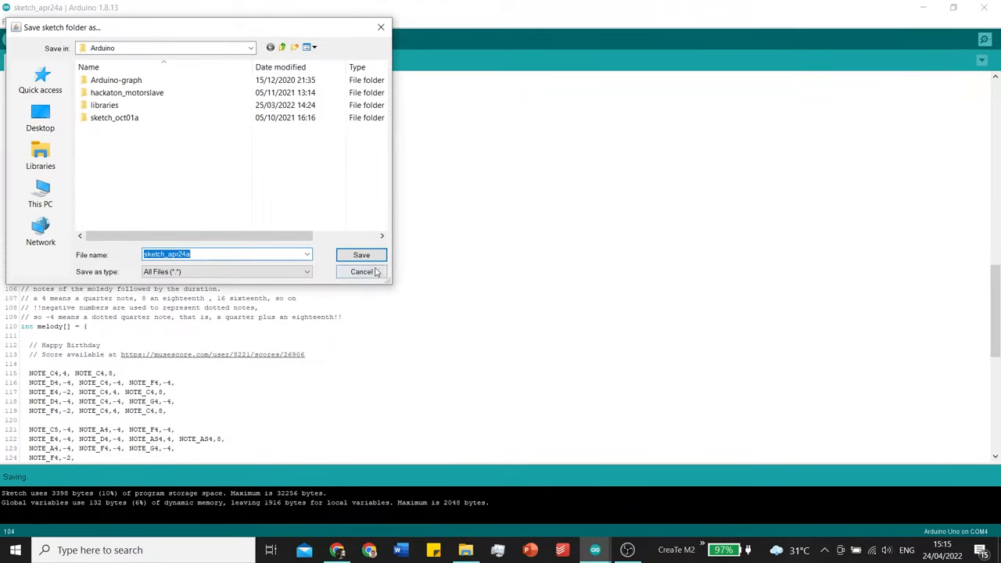
left_click(361, 272)
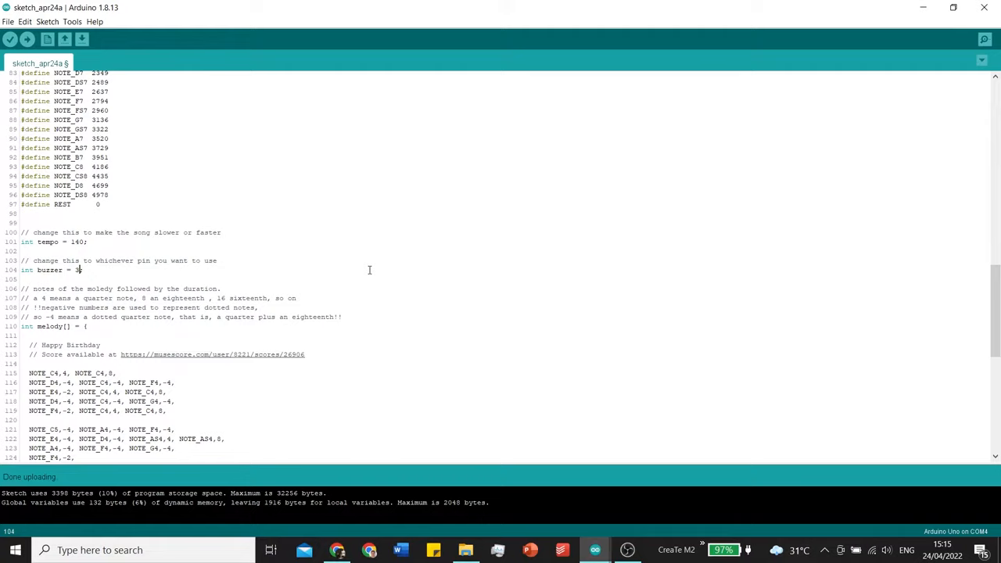
left_click(466, 550)
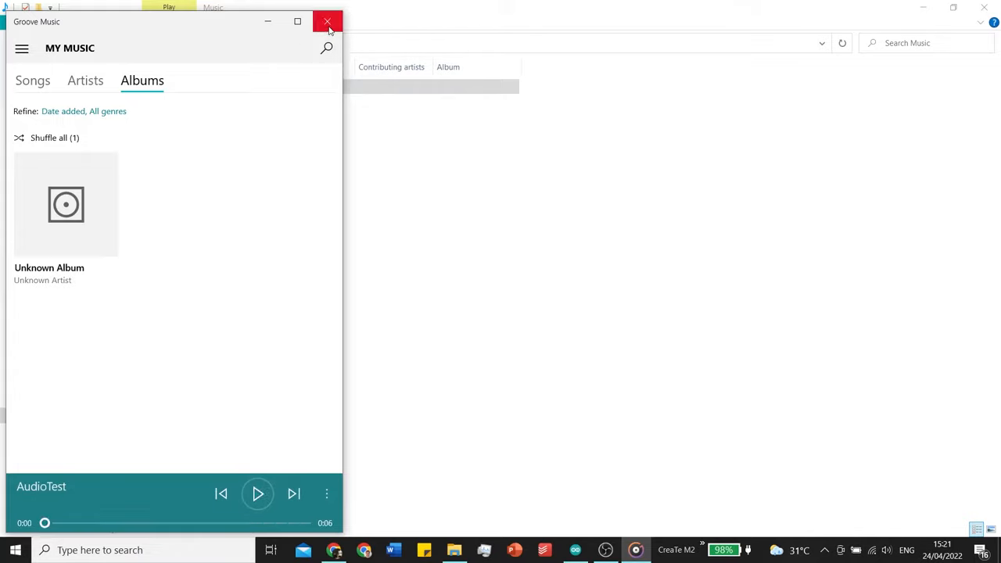
- Close the Groove Music player after AudioTest finishes playing
left_click(327, 21)
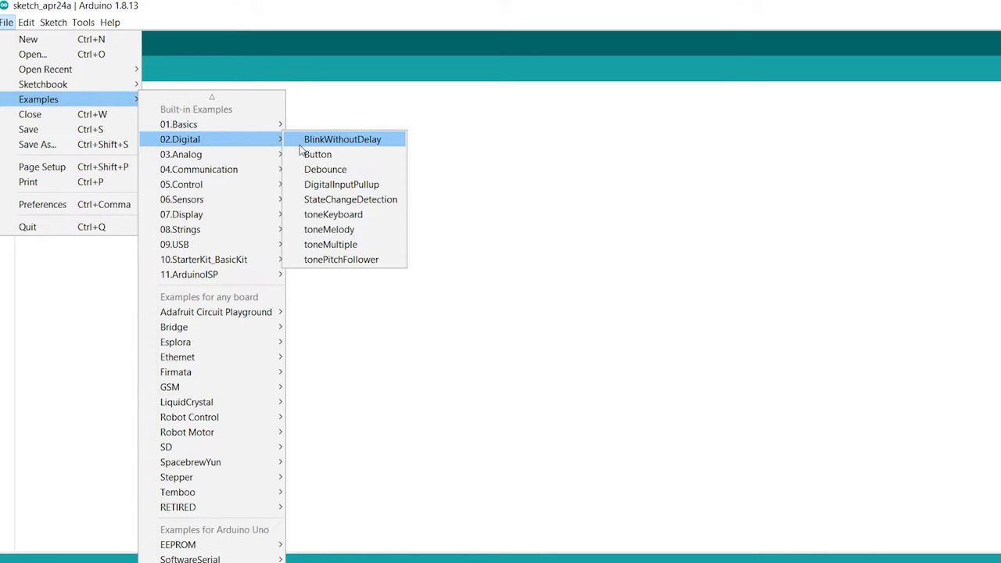
- Open the Button example maximized, set ledPin = 8 and swap HIGH/LOW in its digitalWrite calls
left_click(318, 155)
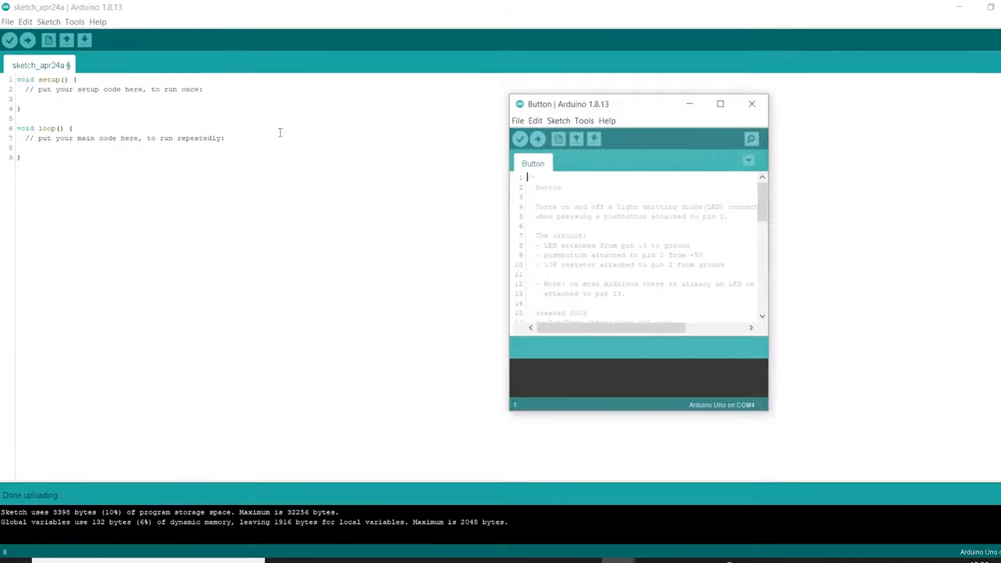
left_click(720, 103)
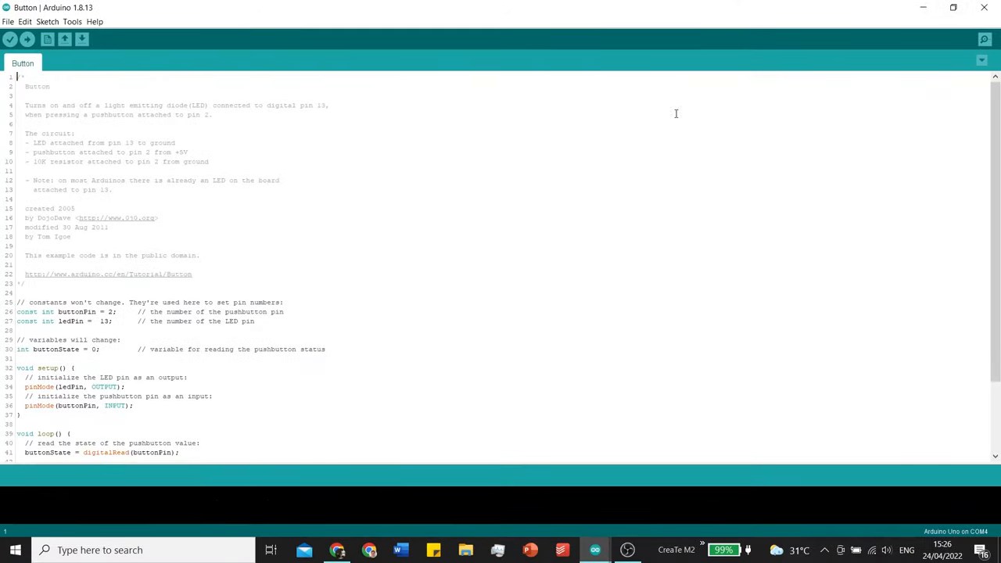
scroll("down", 3)
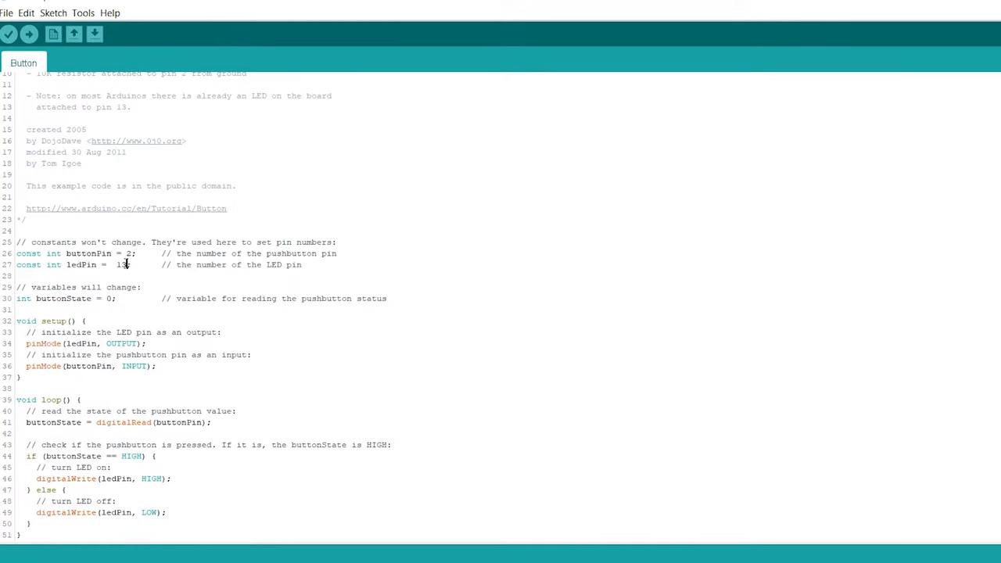
left_click(123, 265)
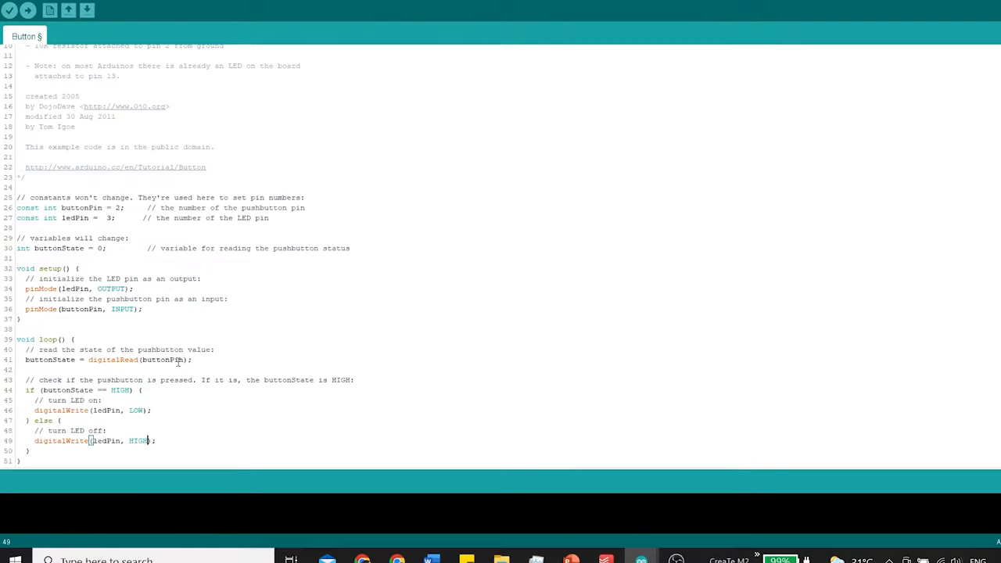
left_click(27, 39)
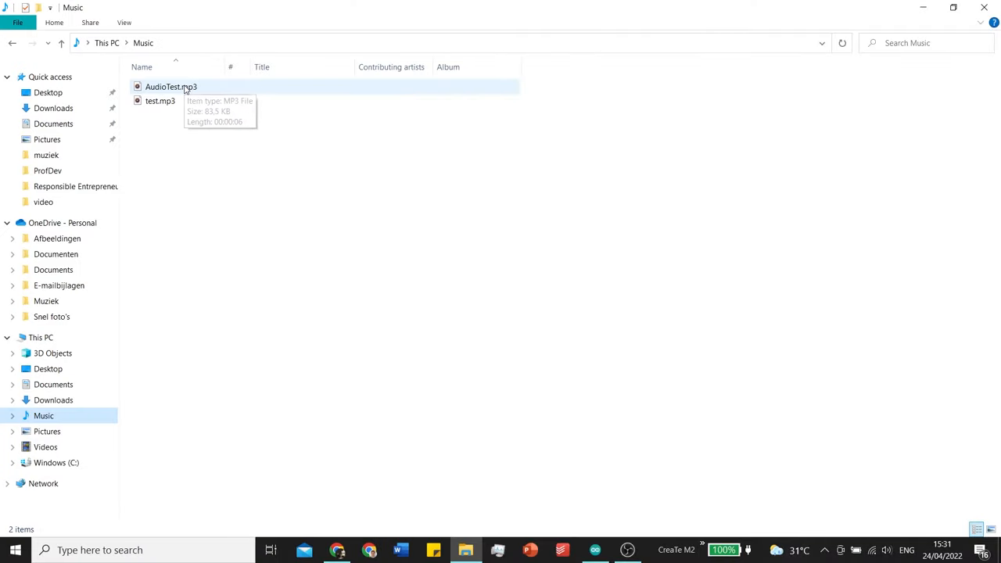
- Convert AudioTest.mp3 to an 8-bit, 16000 Hz, mono, PCM U8 WAV and show the download in its folder
left_click_drag(171, 86, 392, 404)
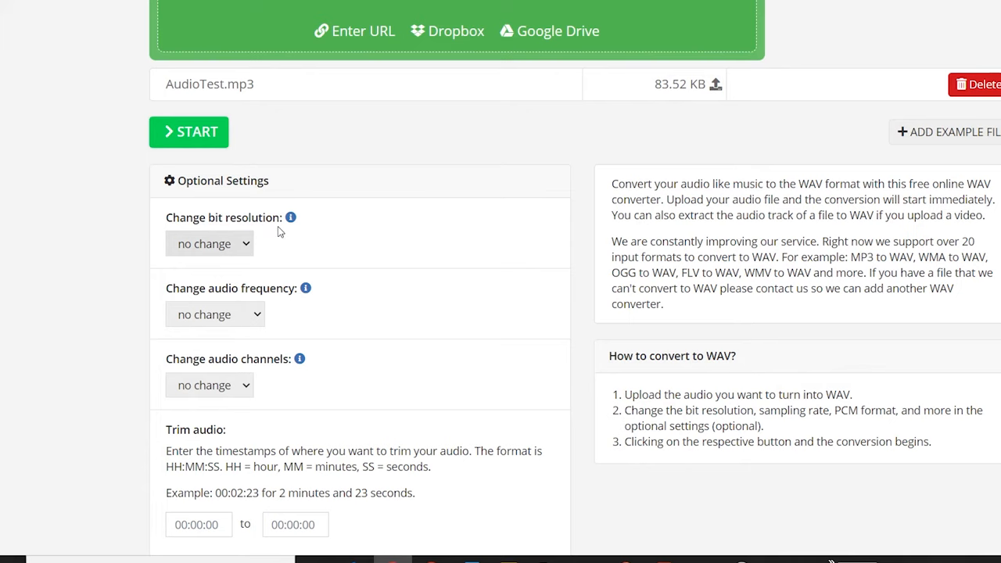
left_click(209, 244)
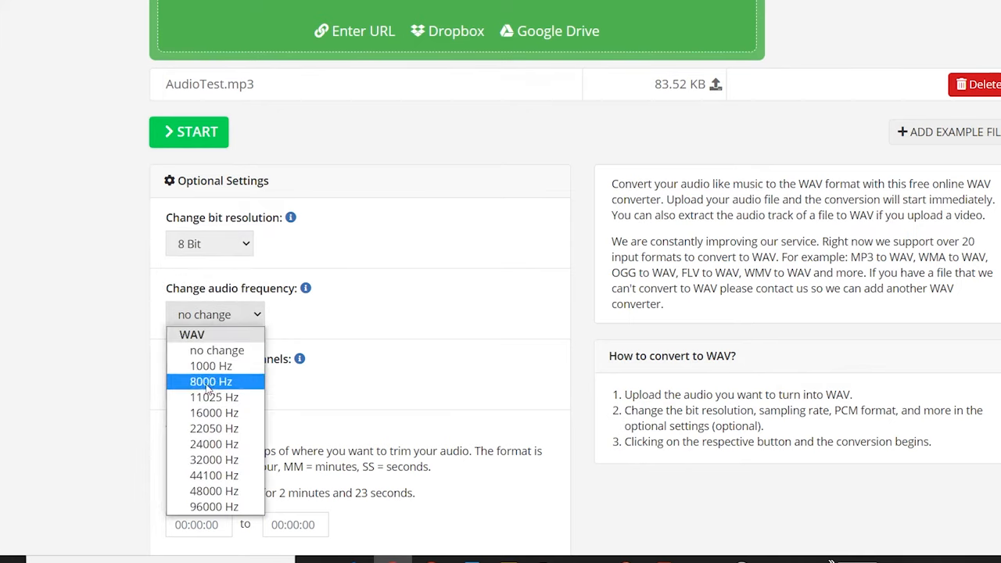
left_click(212, 413)
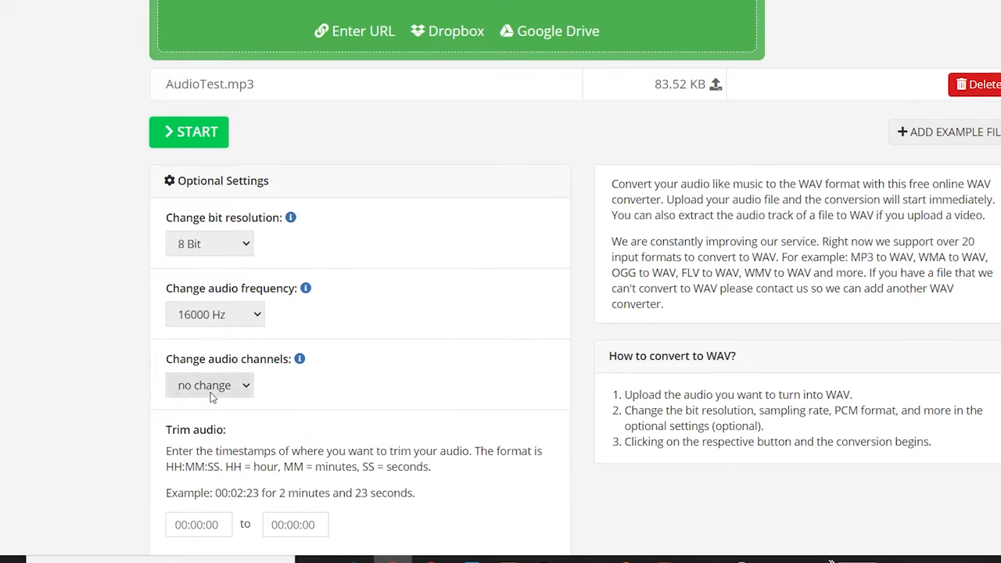
left_click(209, 385)
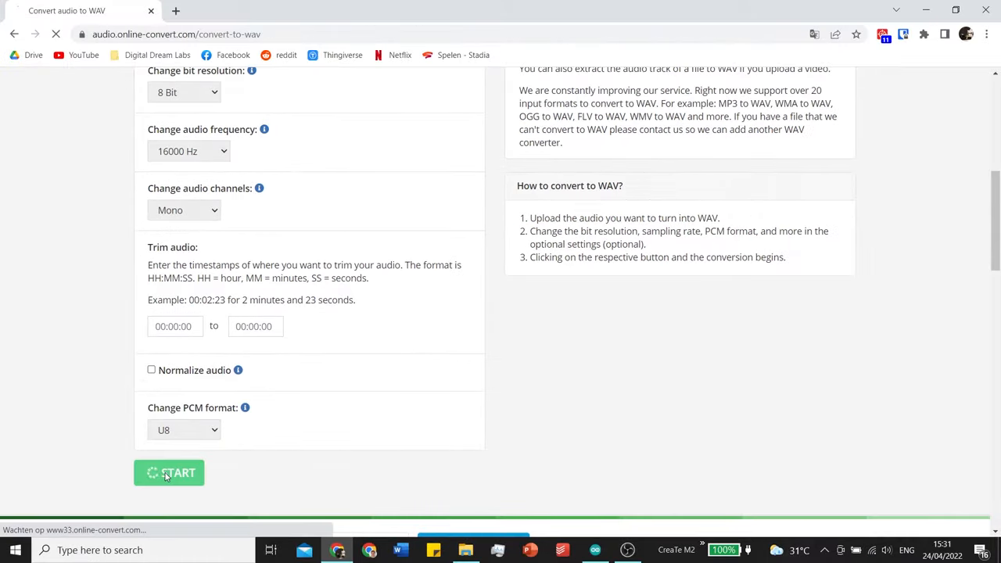
left_click(169, 473)
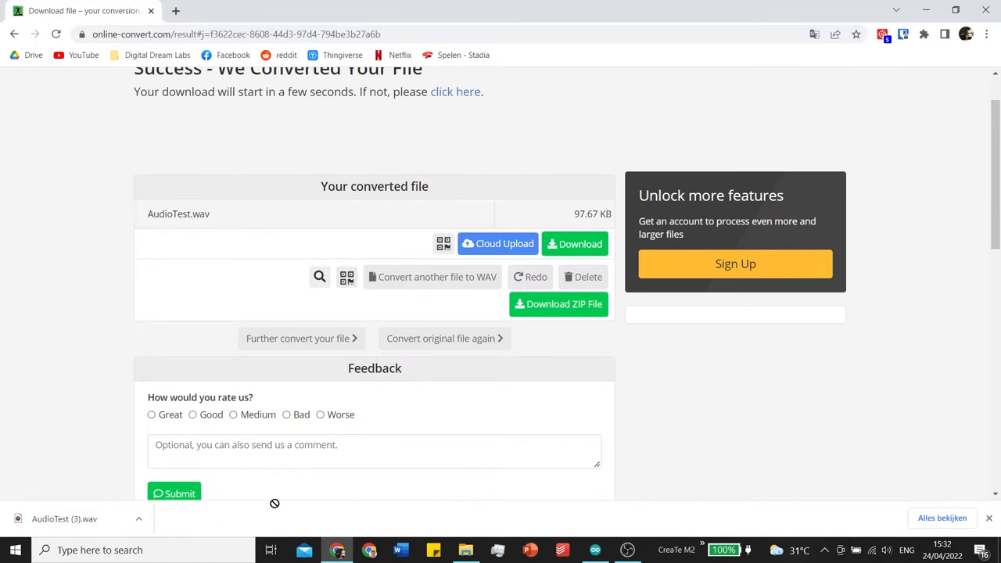
left_click(466, 551)
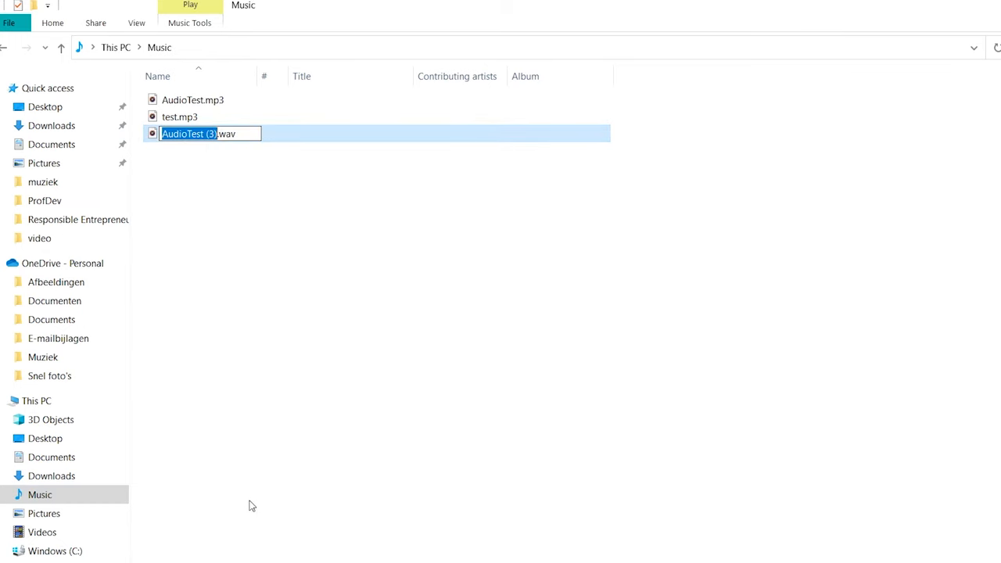
- Rename the downloaded AudioTest wav to a short name starting with 'ab'
type("ab")
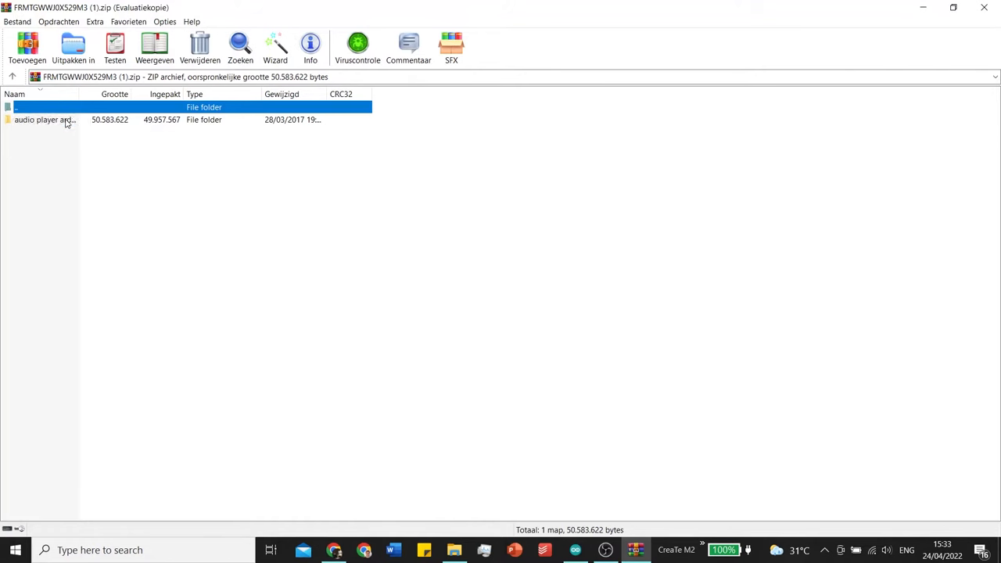
- Run the SDFormatter setup from the archive's sd card formatter folder through to Finish
double_click(44, 119)
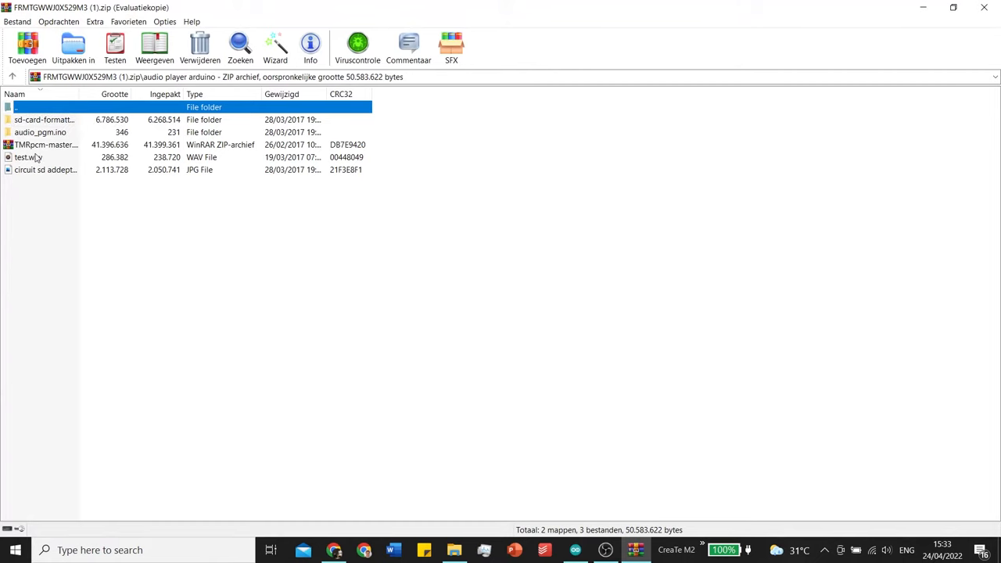
left_click(45, 144)
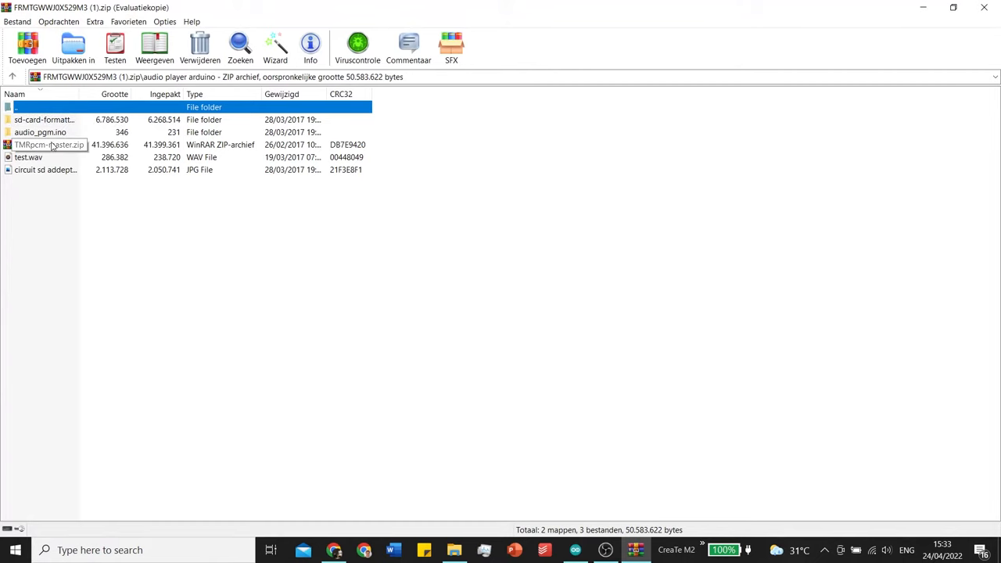
left_click(44, 119)
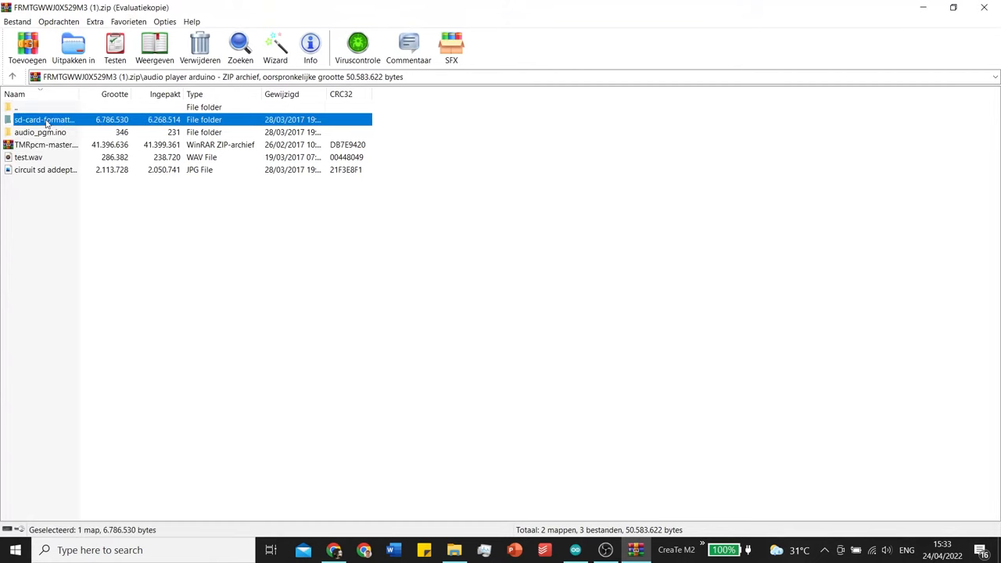
double_click(44, 119)
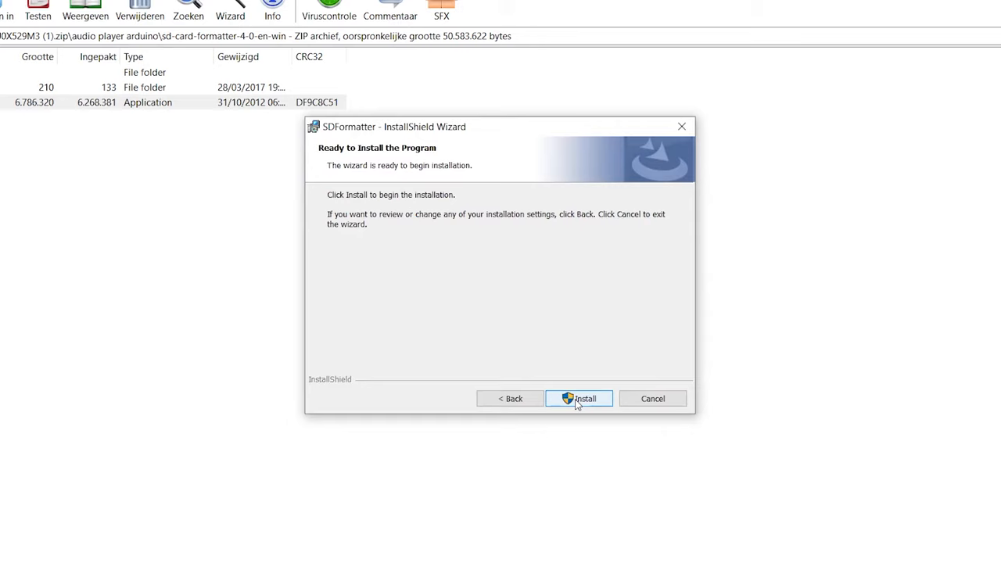
left_click(579, 399)
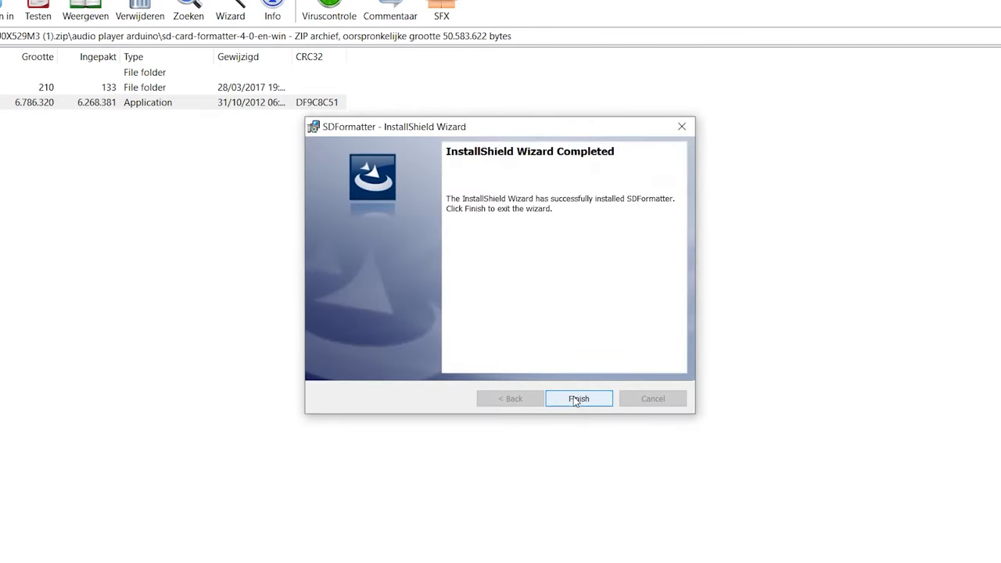
left_click(579, 399)
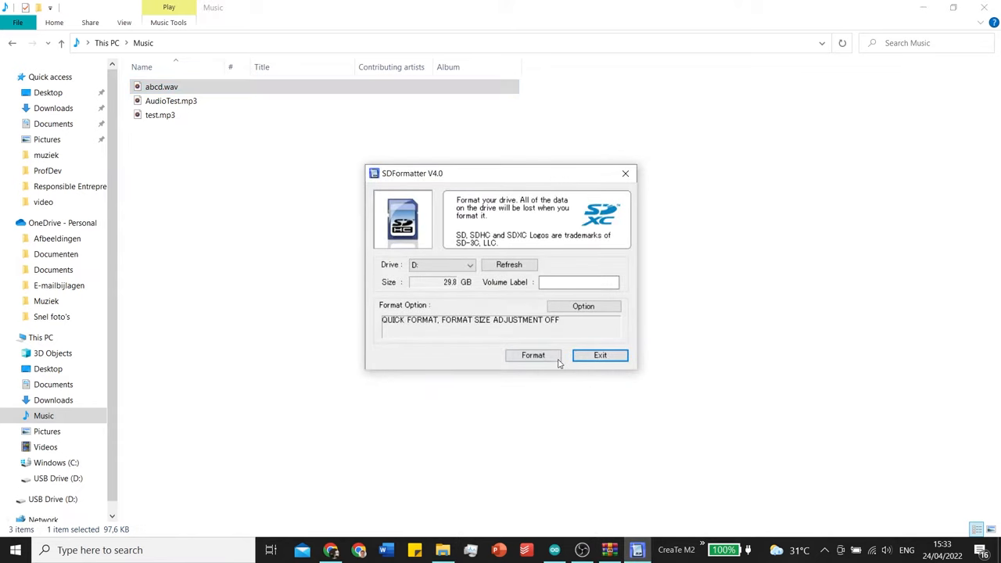
- Quick-format the SD card to FAT32, then copy abcd.wav from Music onto it
left_click(532, 356)
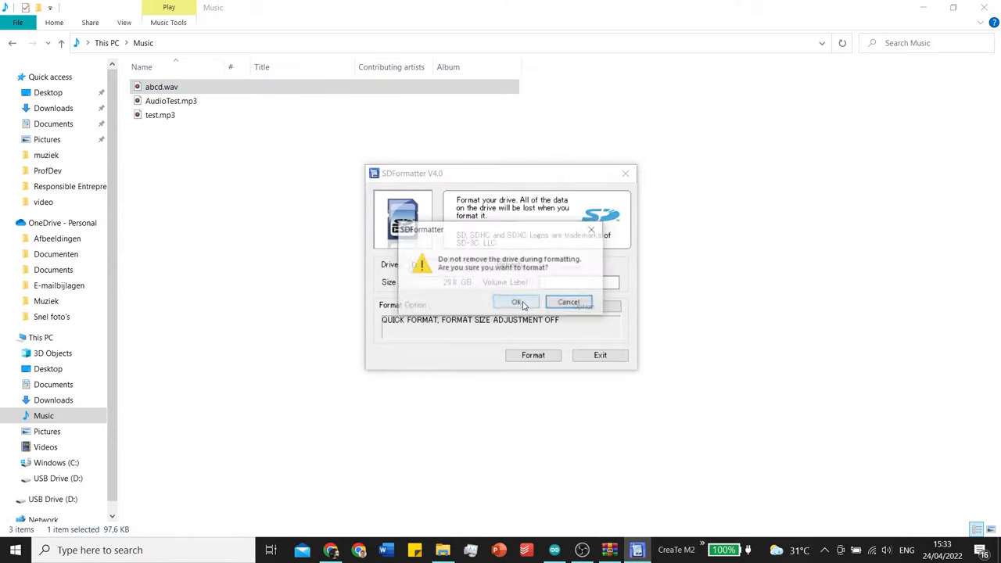
left_click(516, 302)
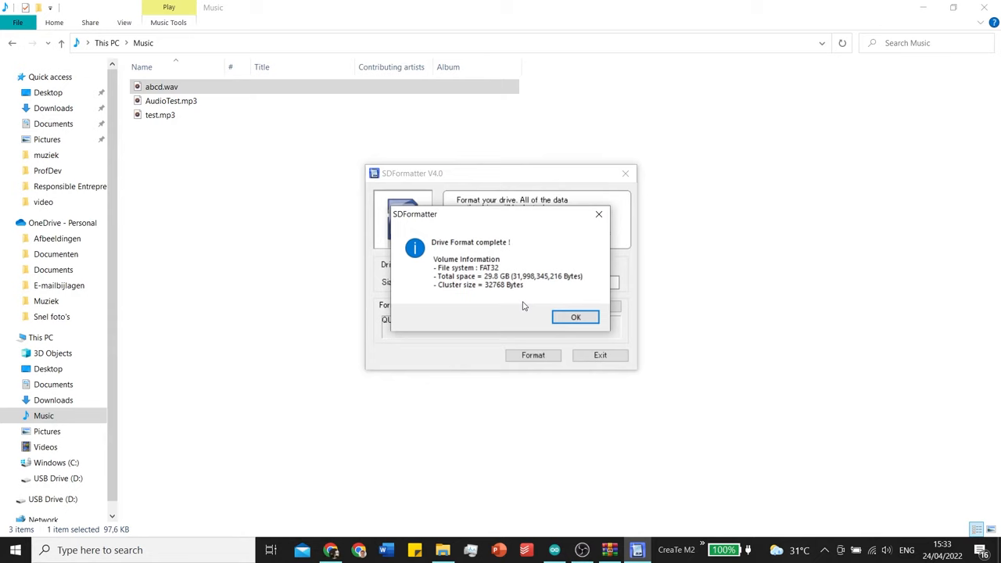
left_click(576, 316)
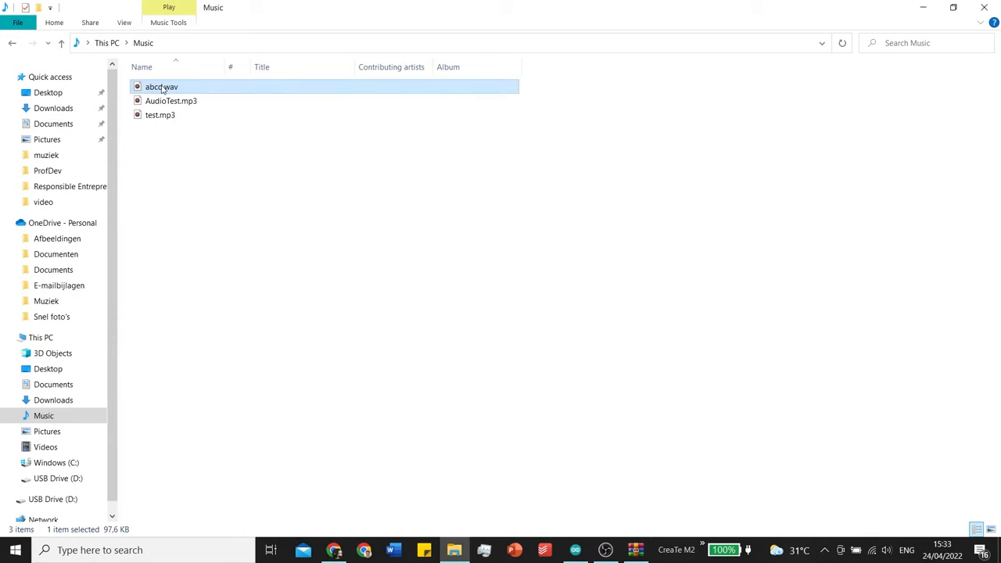
left_click_drag(161, 86, 56, 479)
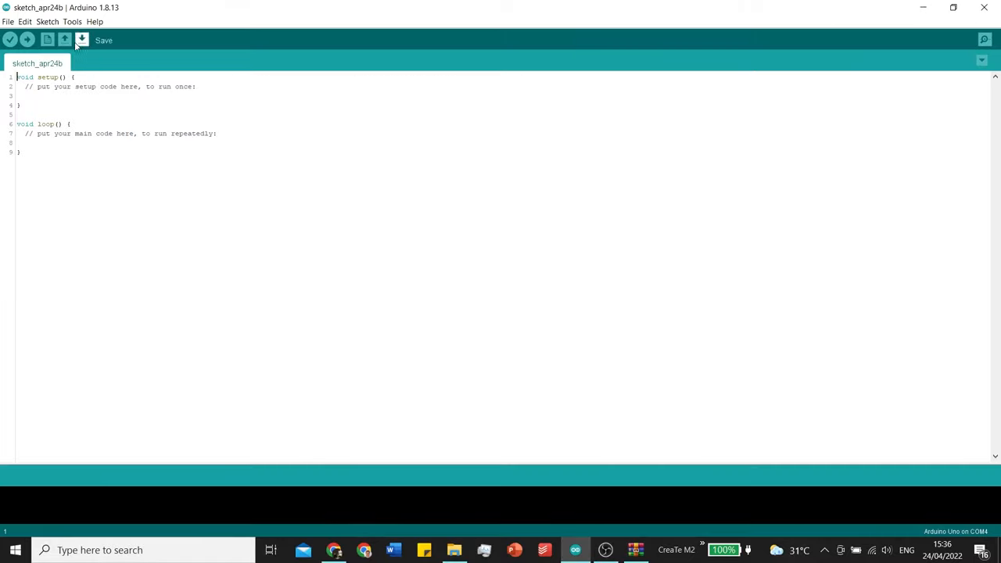
- Add TMRpcm-master.zip from This PC > Music as a library, then open the archive's audio_pgm folder
left_click(54, 24)
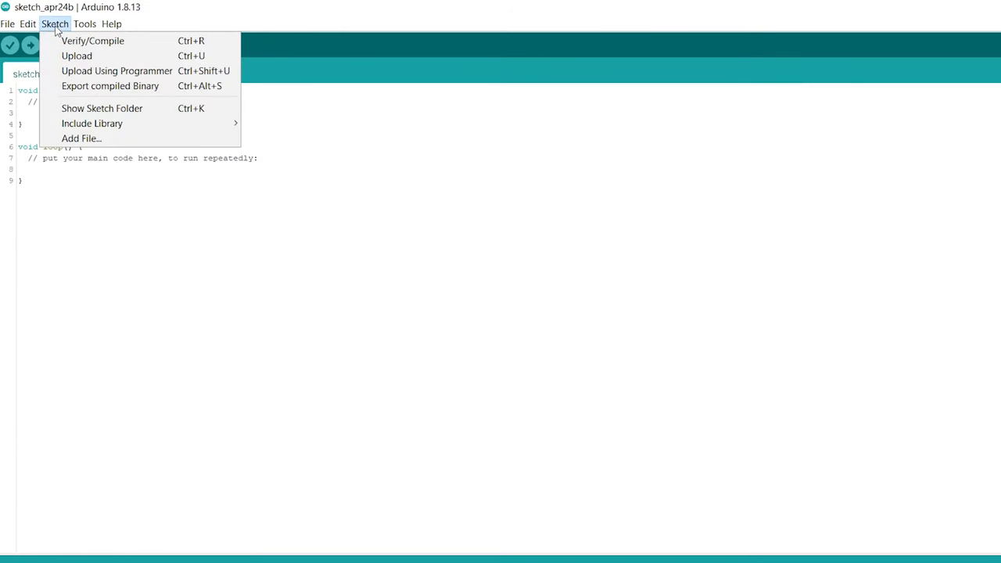
mouse_move(90, 122)
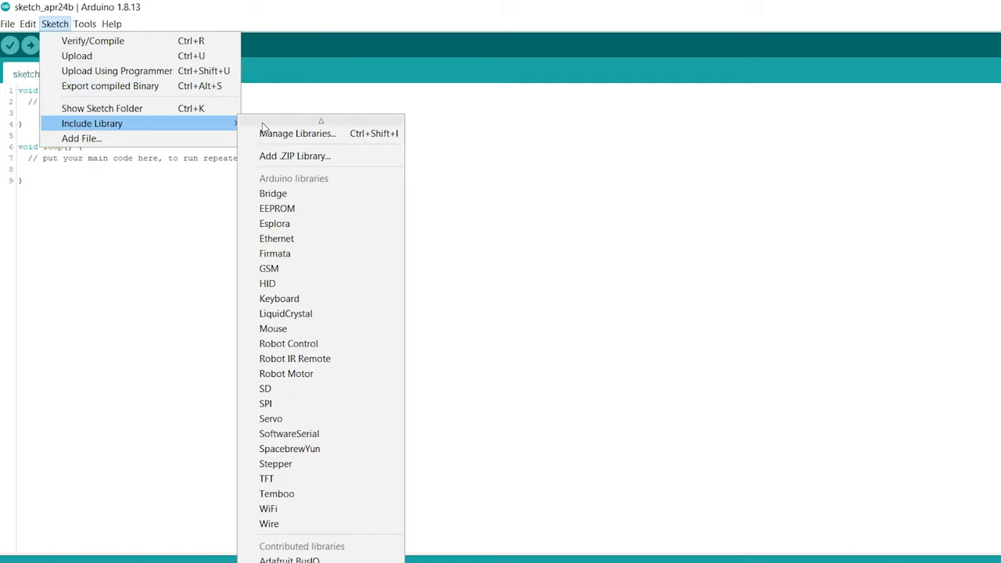
left_click(294, 157)
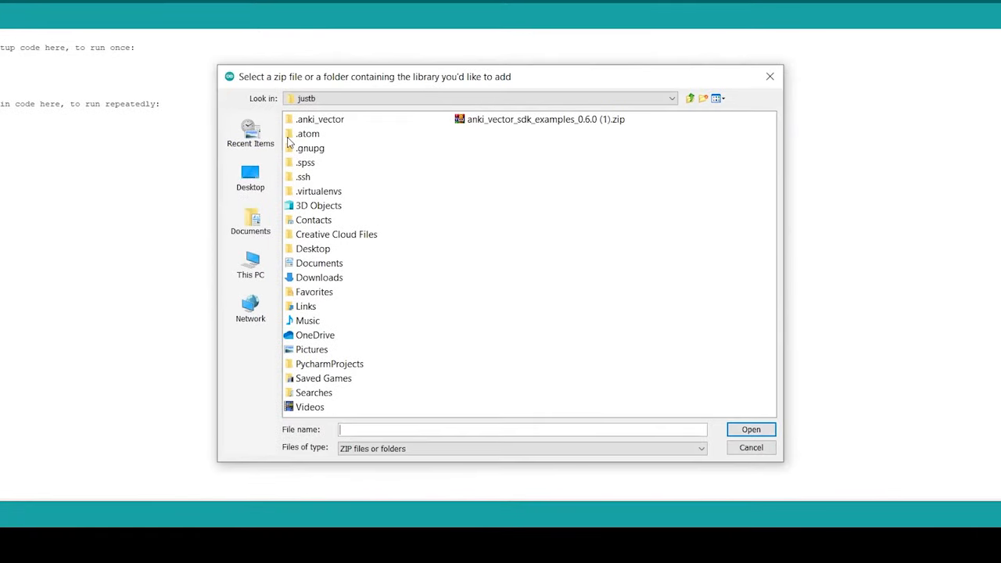
left_click(251, 264)
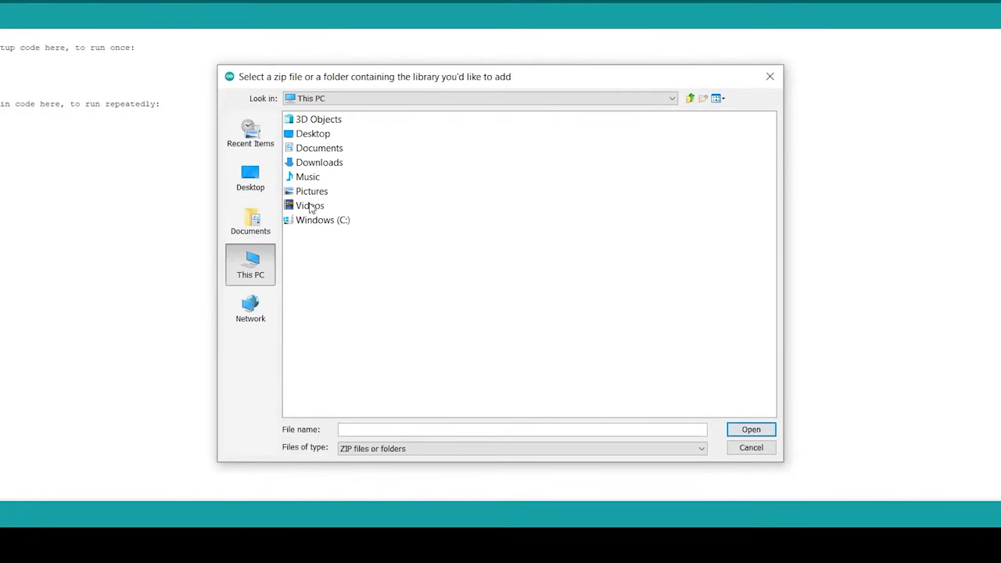
left_click(306, 177)
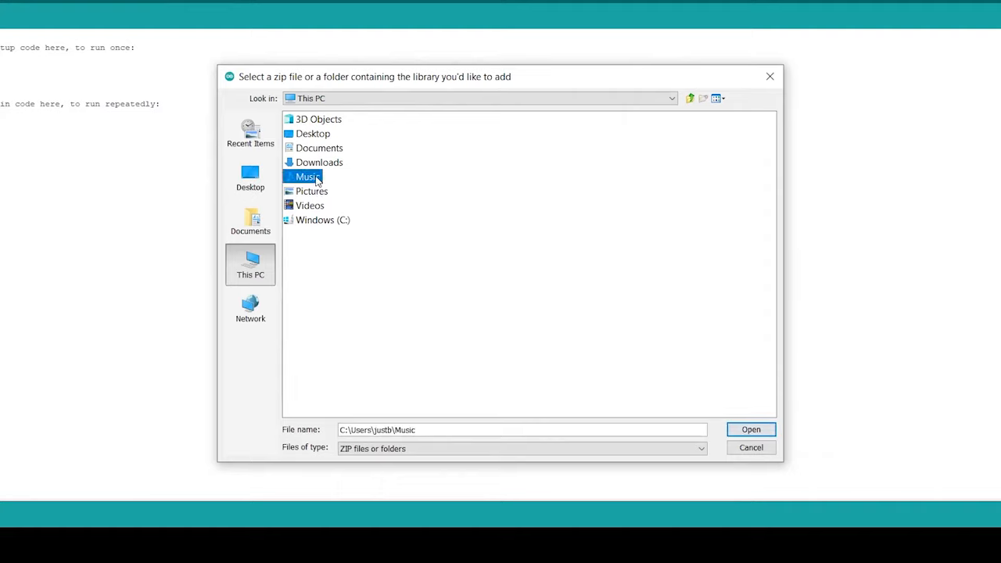
double_click(307, 175)
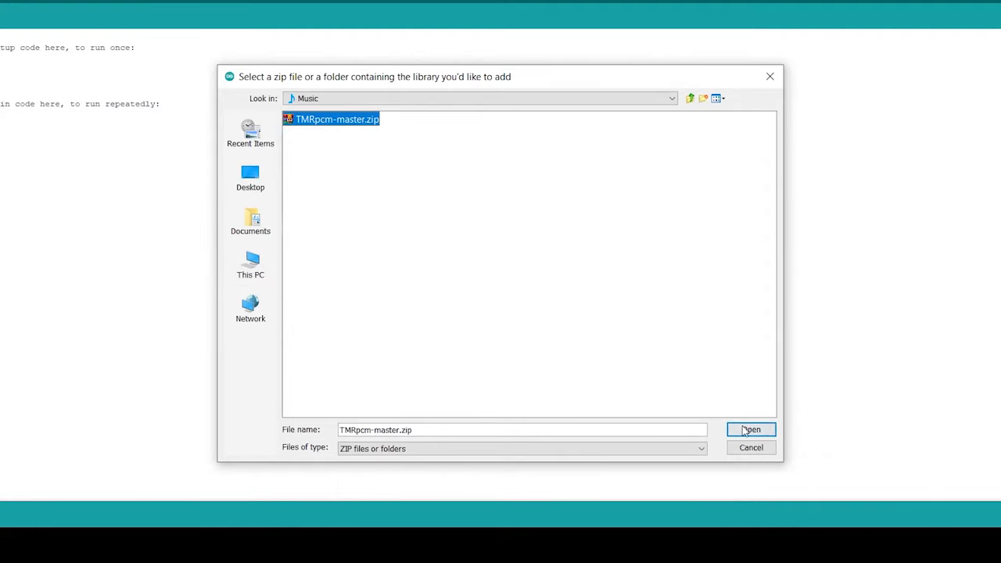
left_click(750, 428)
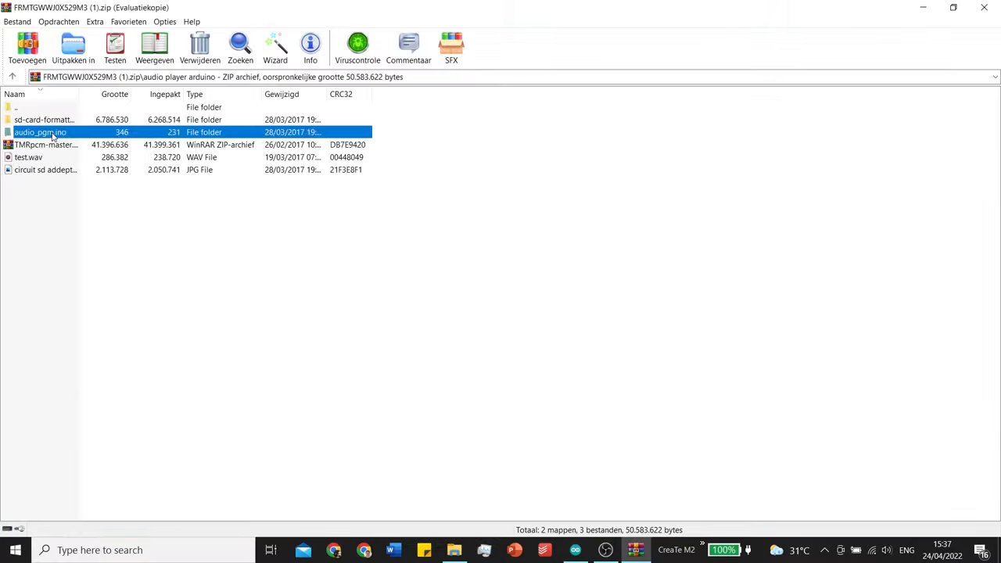
double_click(39, 131)
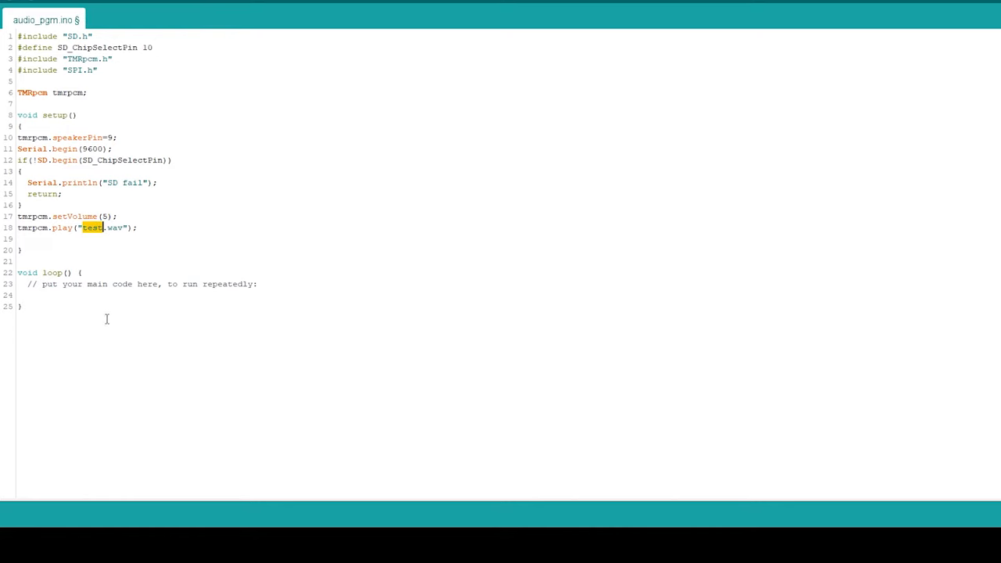
- Set tmrpcm.play to abcd.wav, verify and upload the sketch, then start typing an if inside loop
type("abcd")
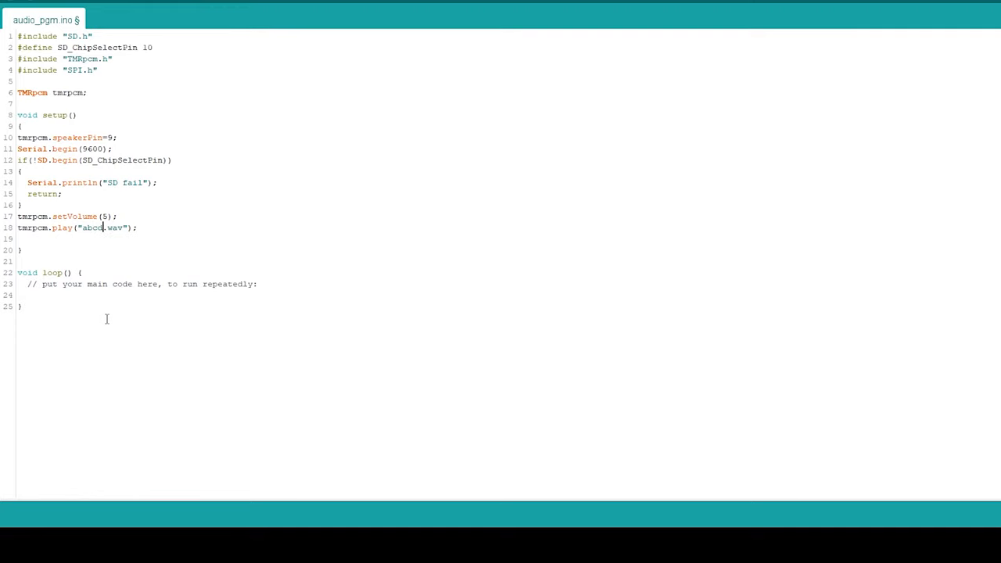
left_click(9, 41)
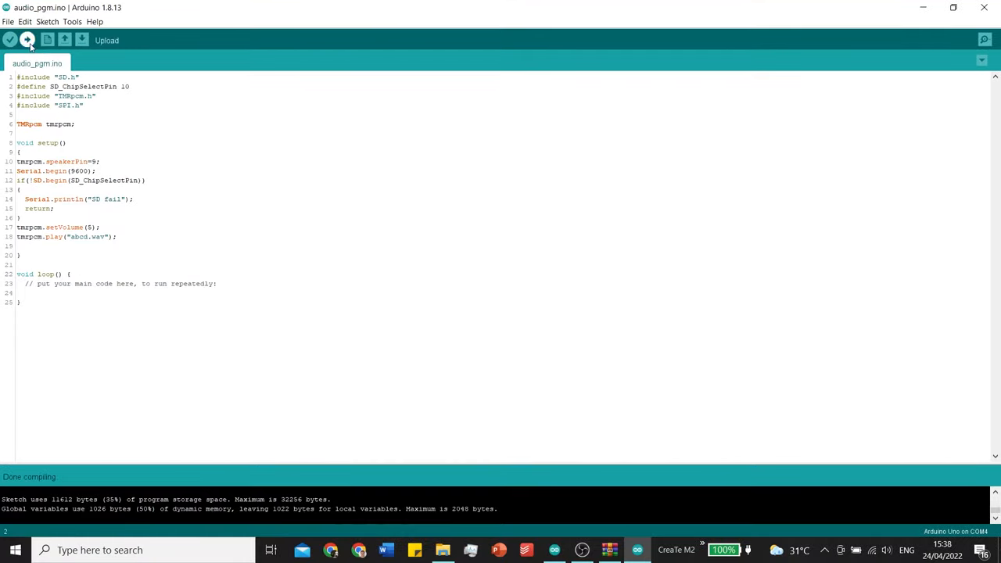
left_click(29, 41)
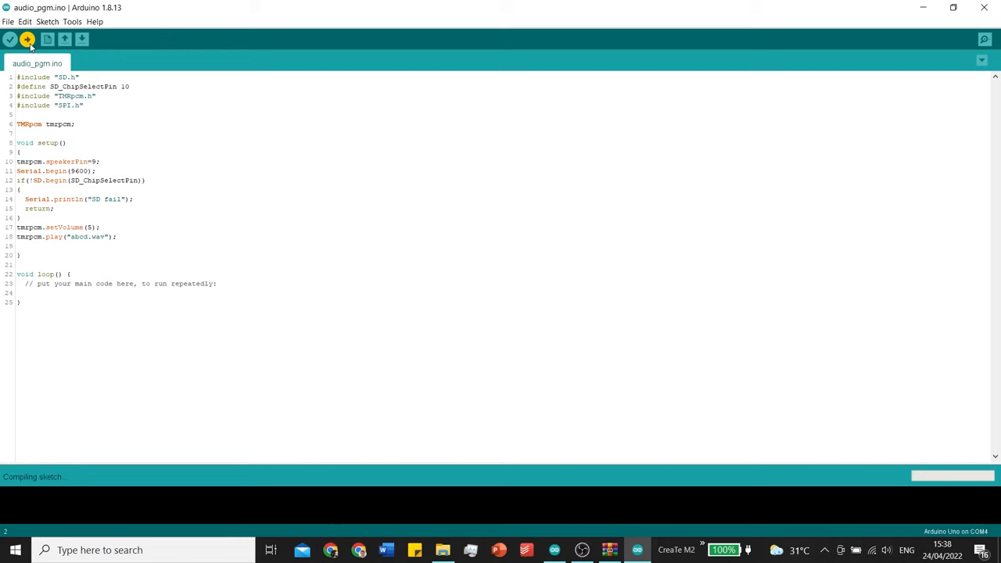
left_click(26, 39)
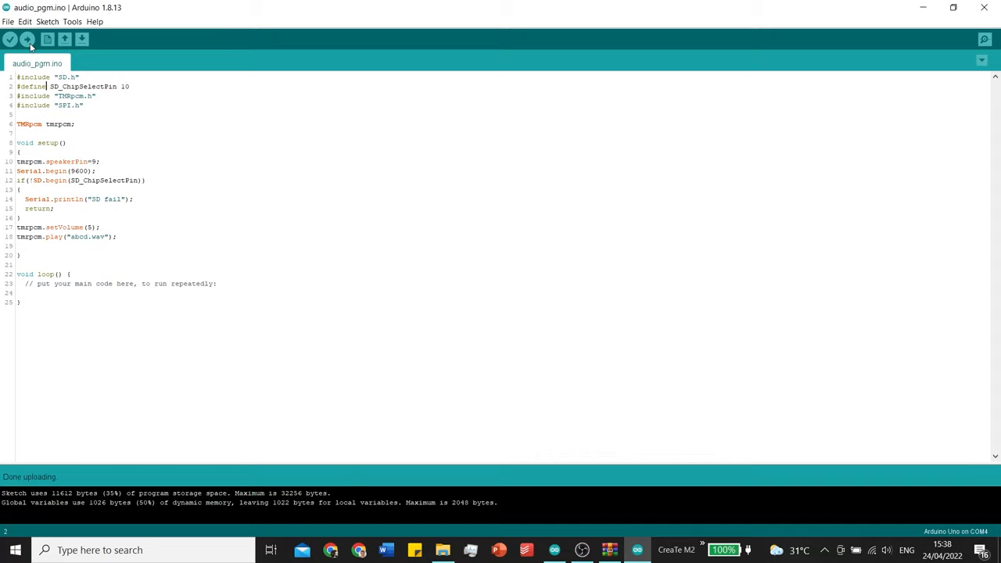
type("if")
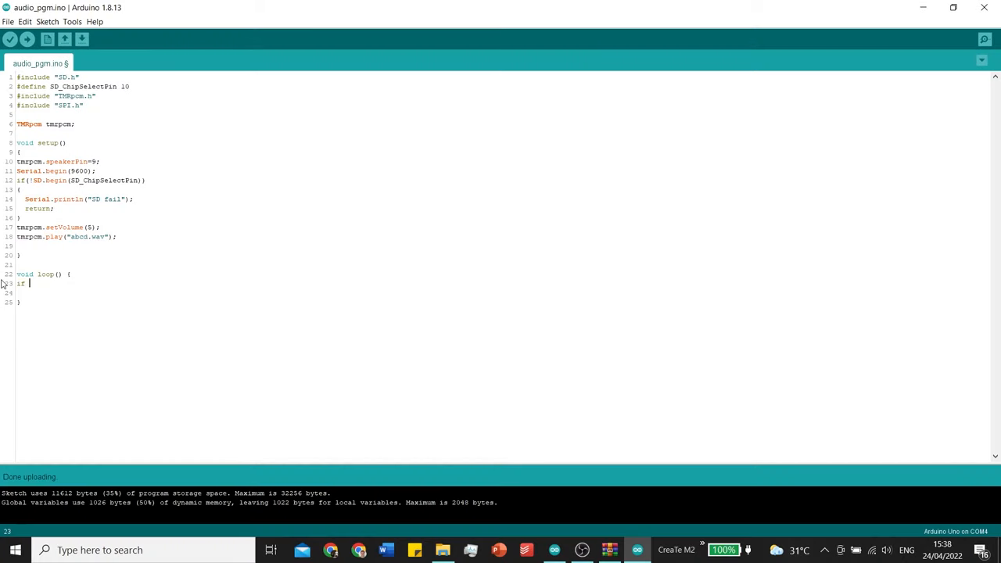
- Inside loop(), add if(something){ tmrpcm.play("audiofilename.wav"); } as a conditional playback example
type("(")
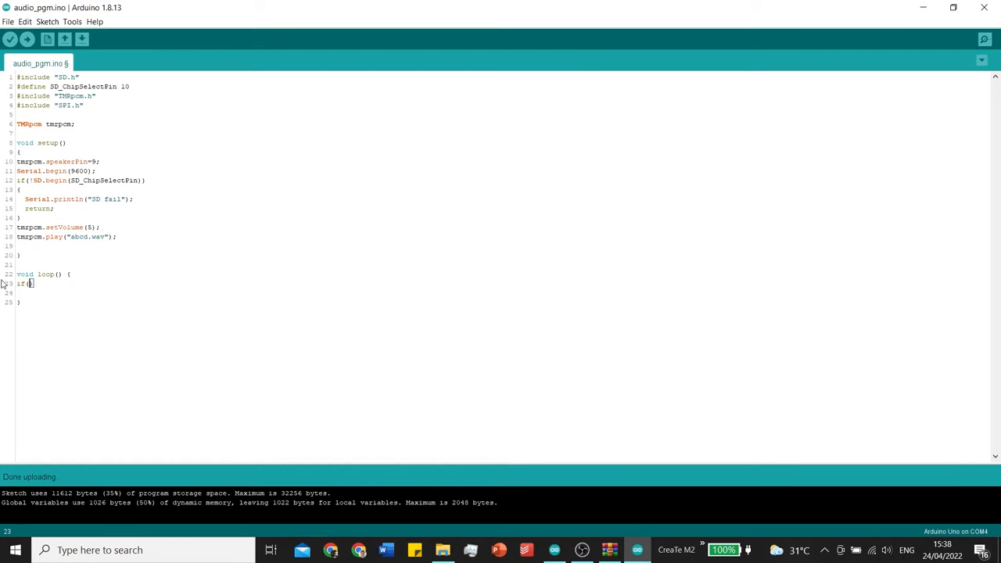
type("some")
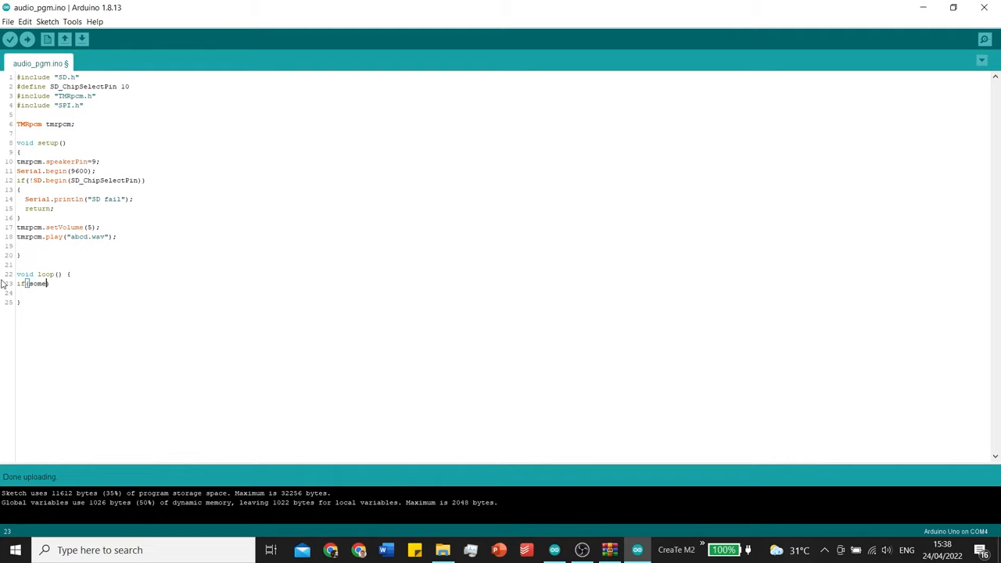
type("tmrpcm.play(\"audiofil\");")
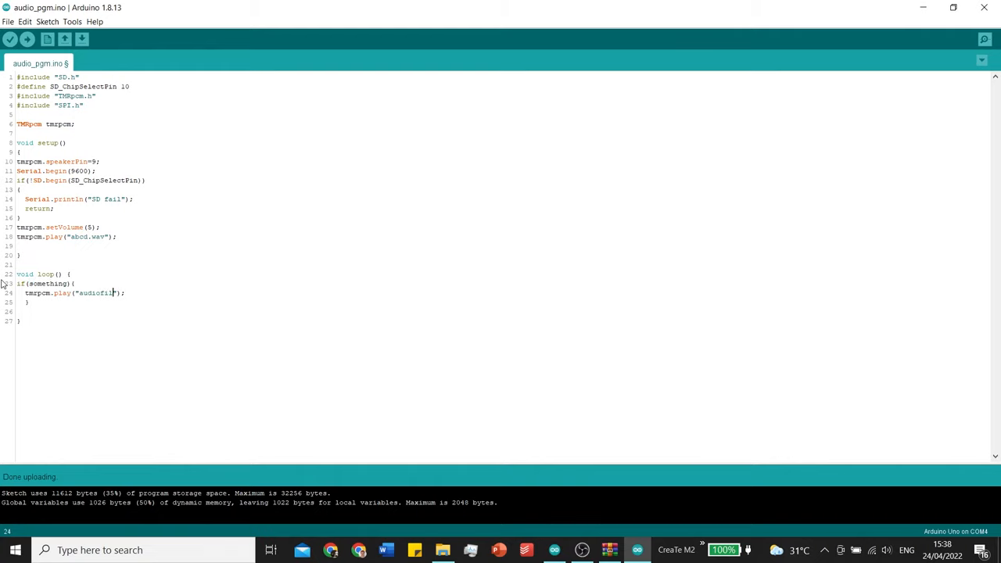
type("ename.wave")
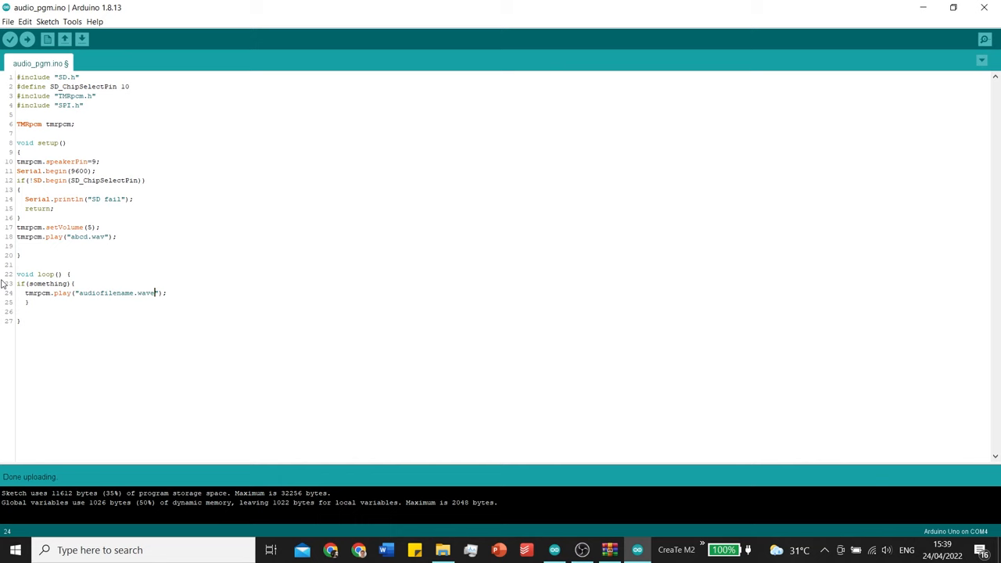